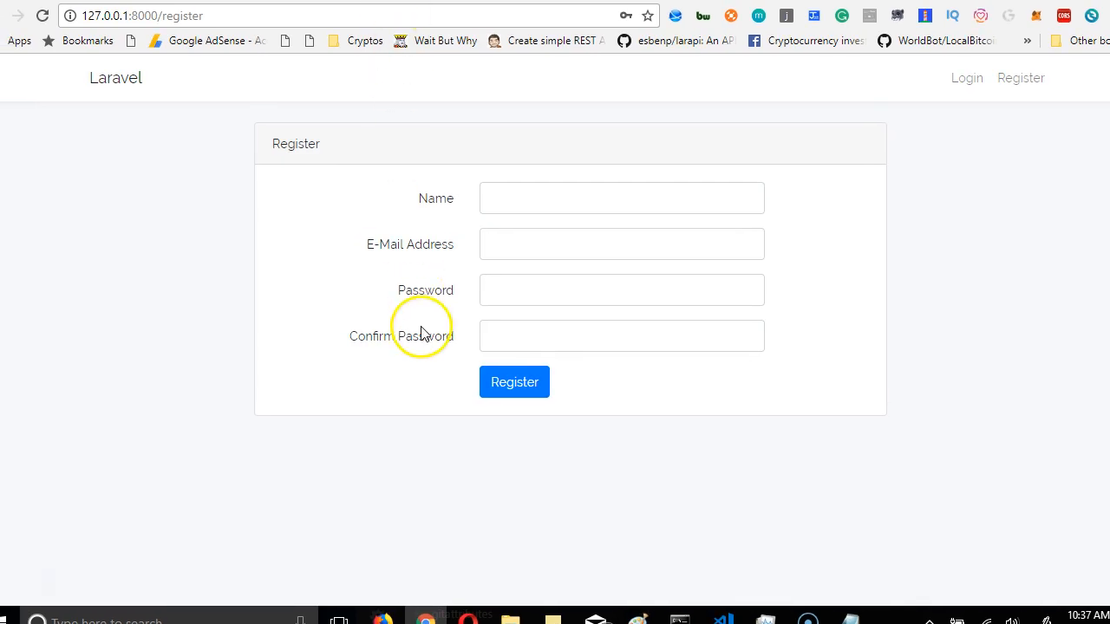
mouse_move(425, 333)
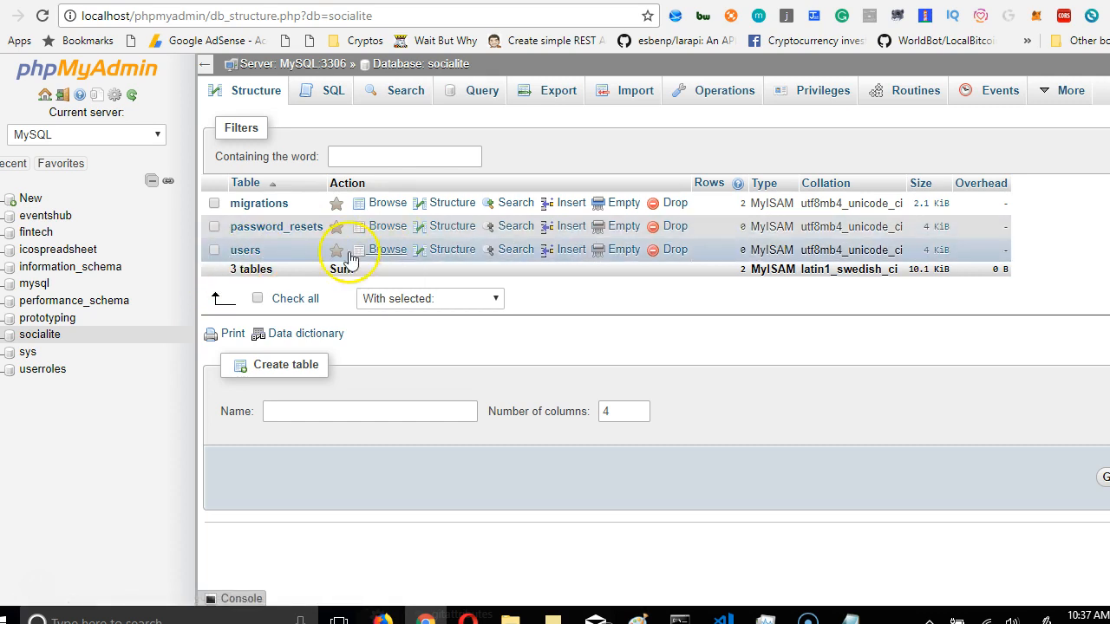
- Fill the register form with the autofilled name and email plus a matching password
left_click(387, 250)
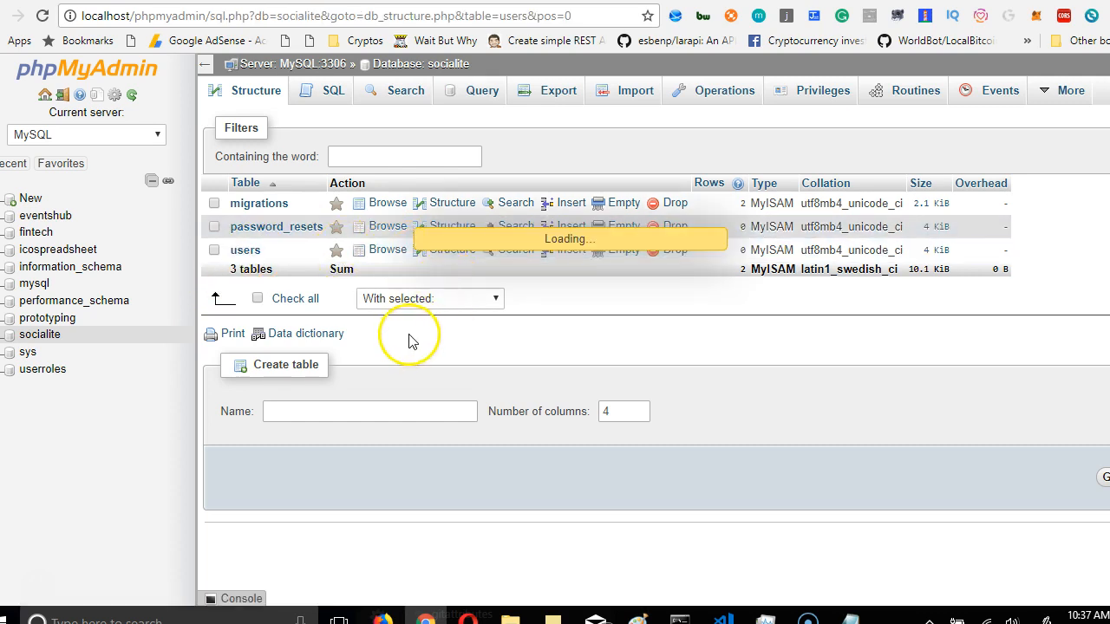
left_click(389, 249)
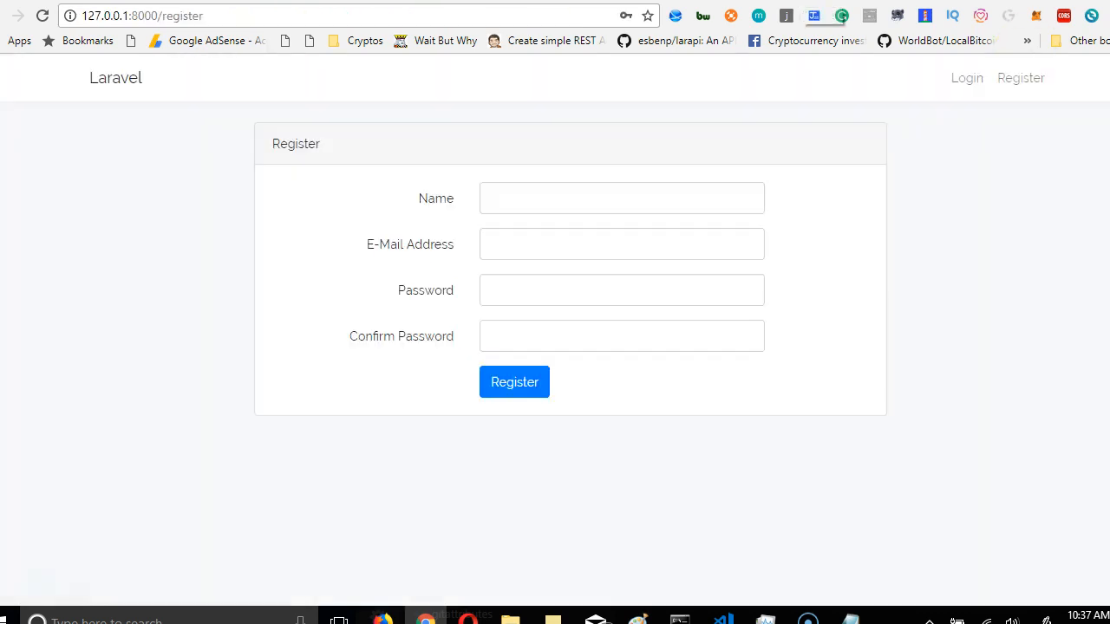
left_click(621, 198)
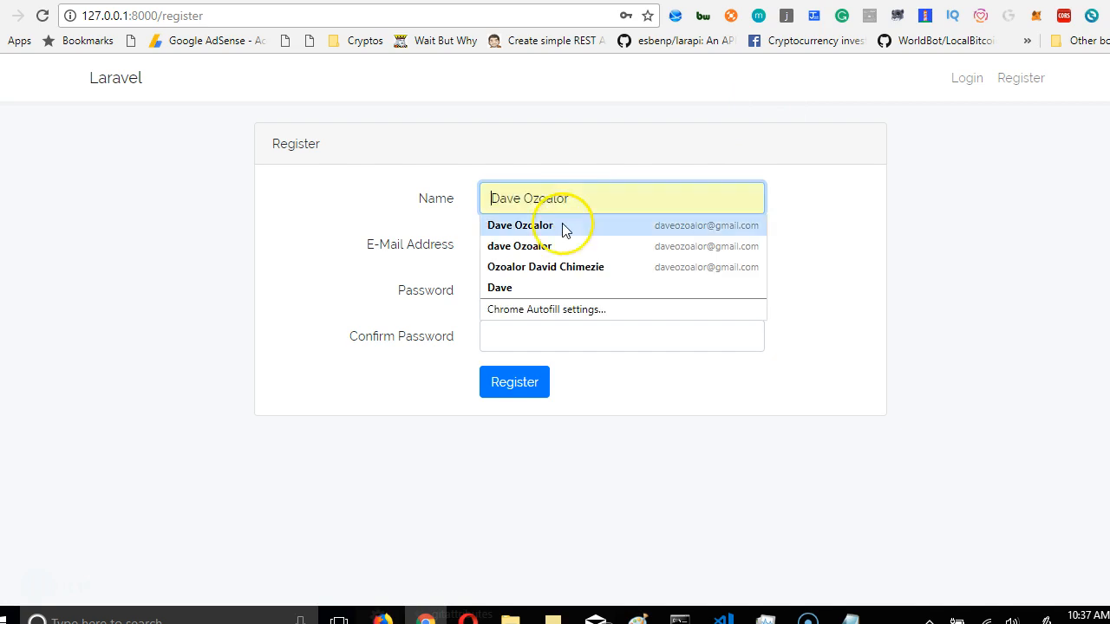
left_click(521, 225)
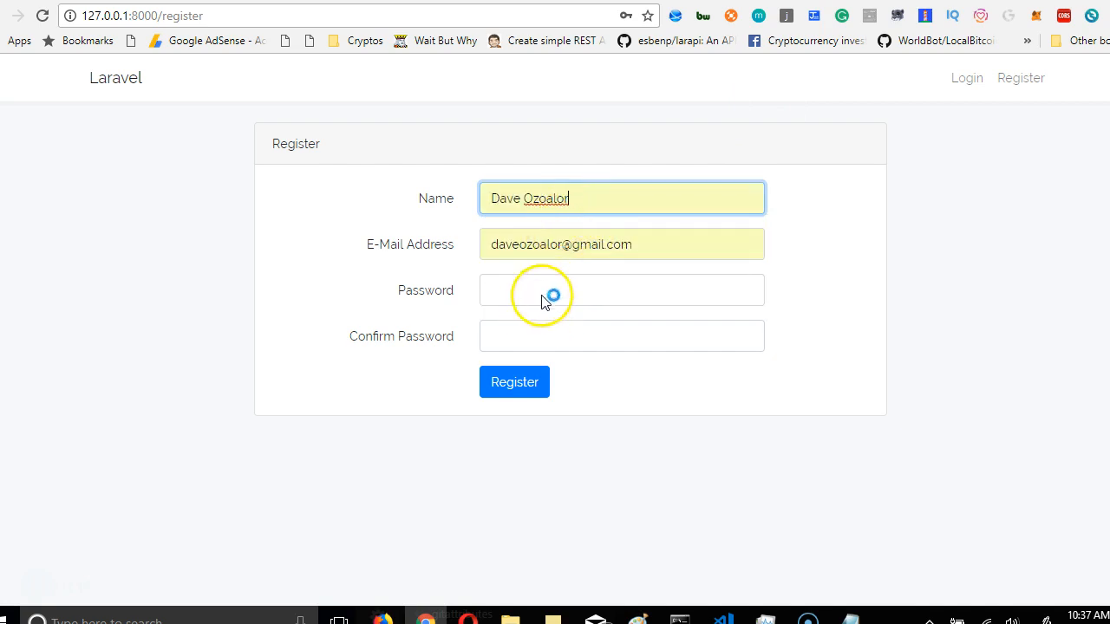
left_click(621, 289)
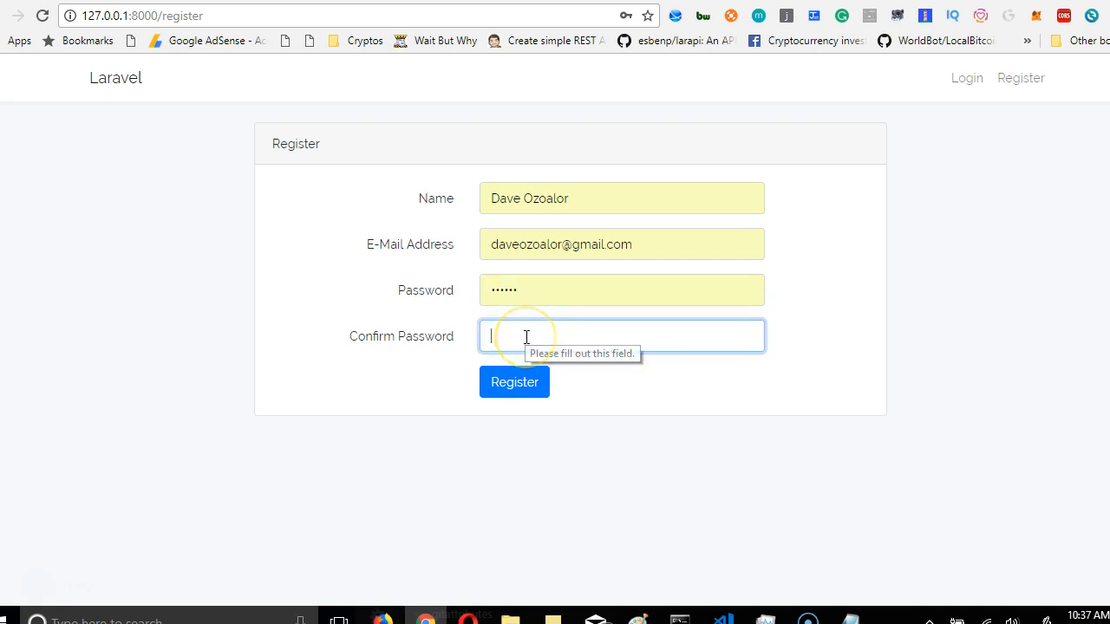
type("••••••")
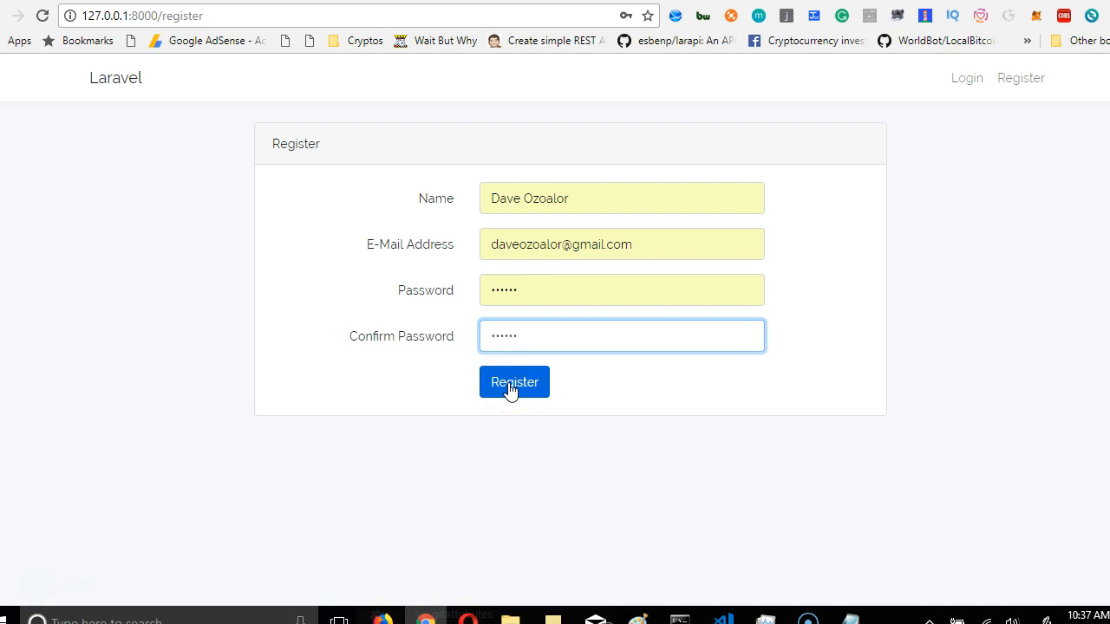
- Submit the registration form, which returns a 'homestead' database access-denied error
left_click(513, 381)
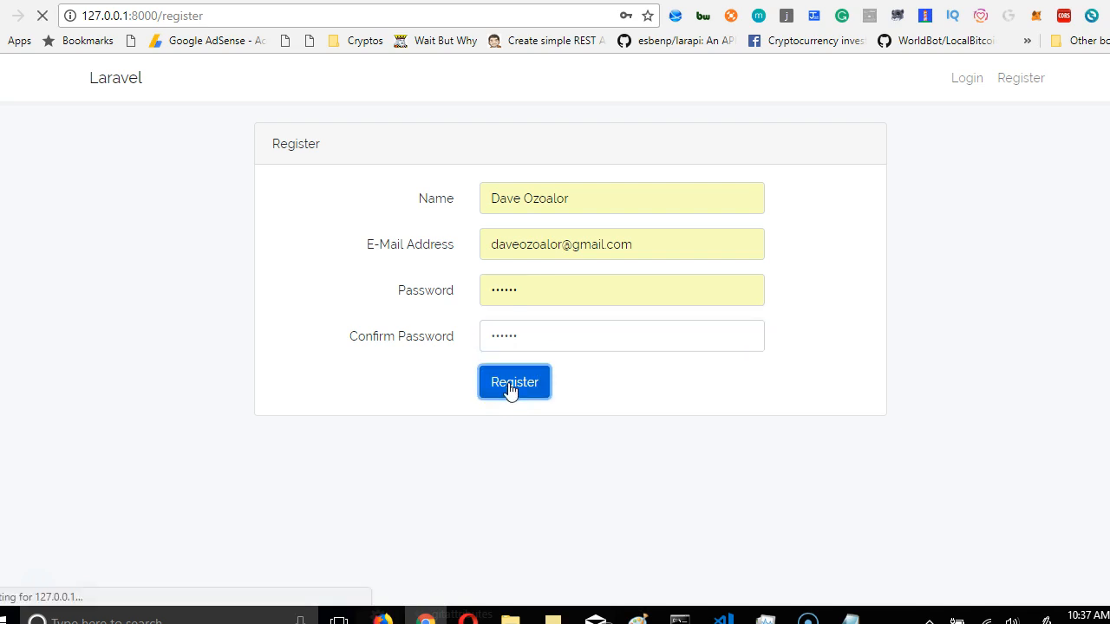
left_click(514, 381)
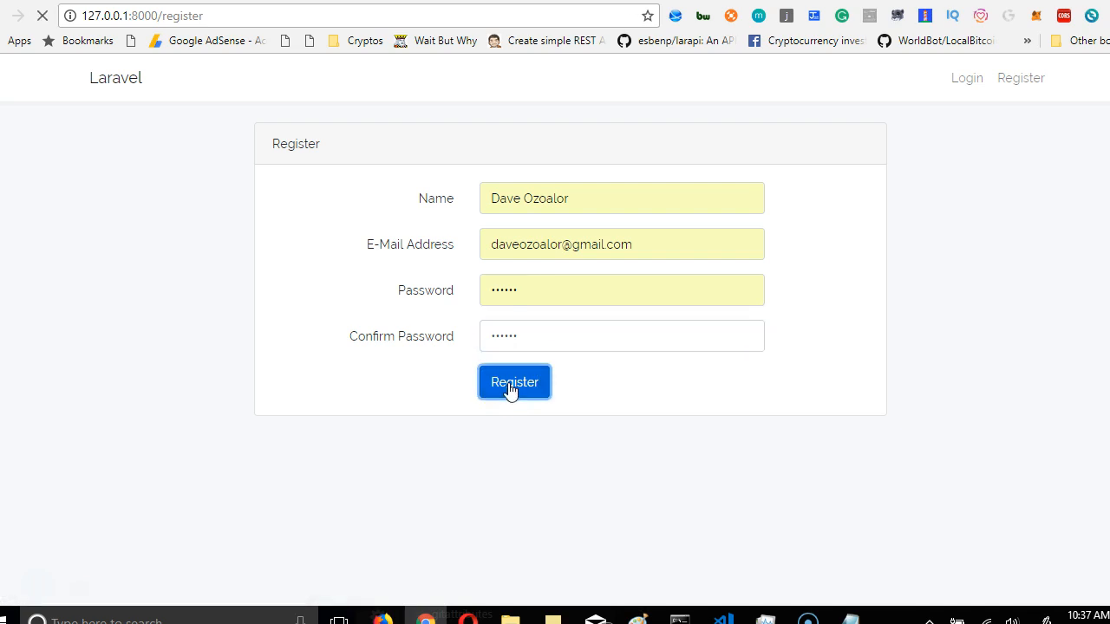
left_click(514, 382)
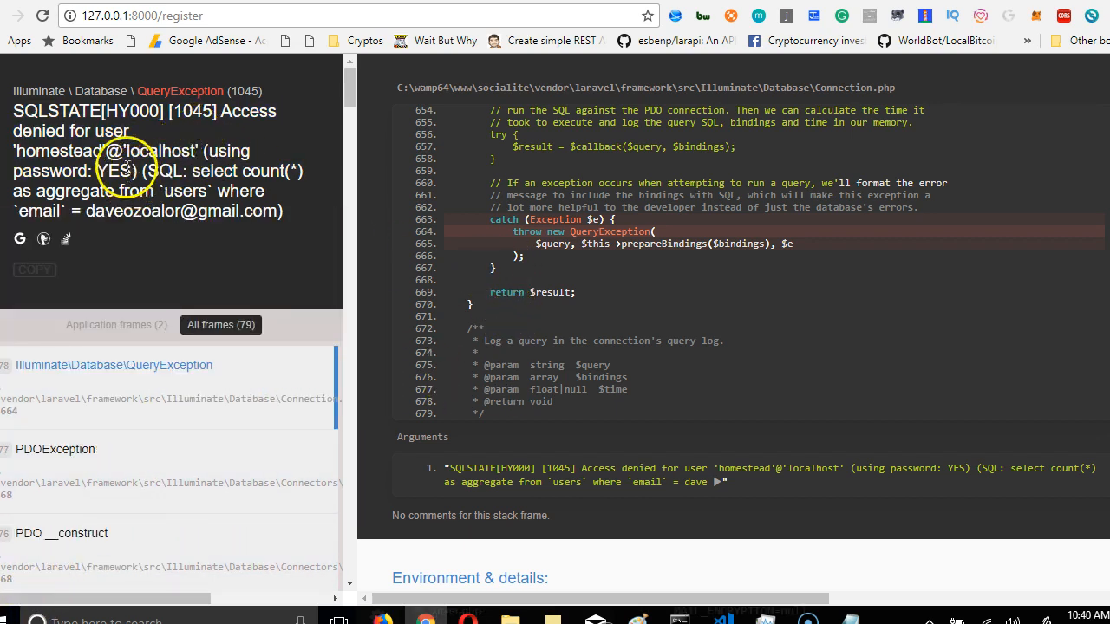
mouse_move(675, 607)
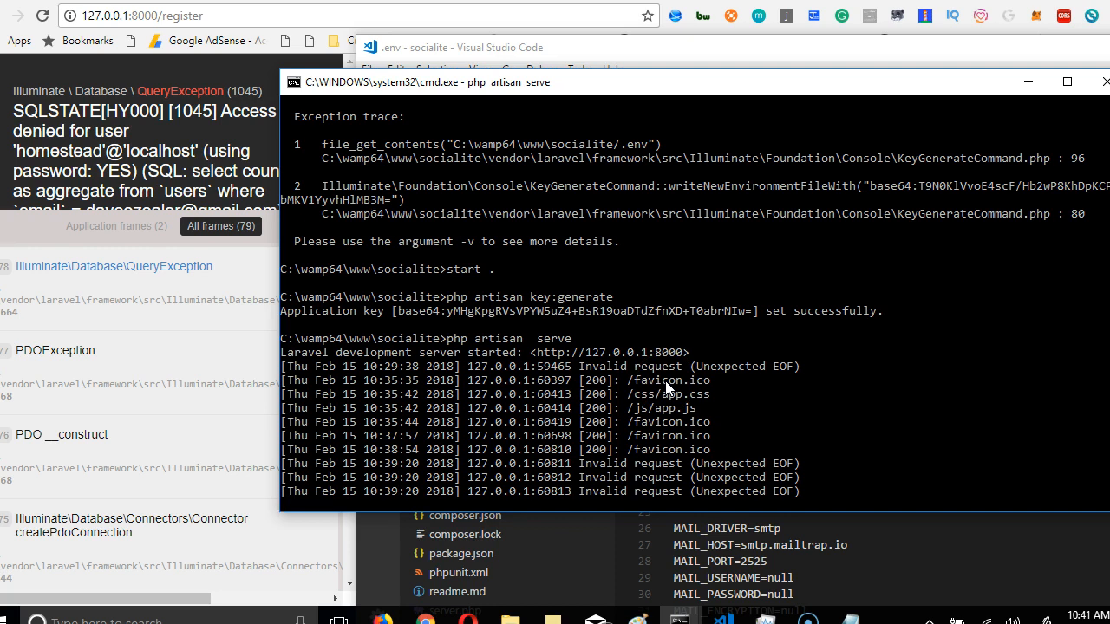
- Restart the socialite project's development server with Ctrl+C and 'php artisan serve'
key("ctrl+c")
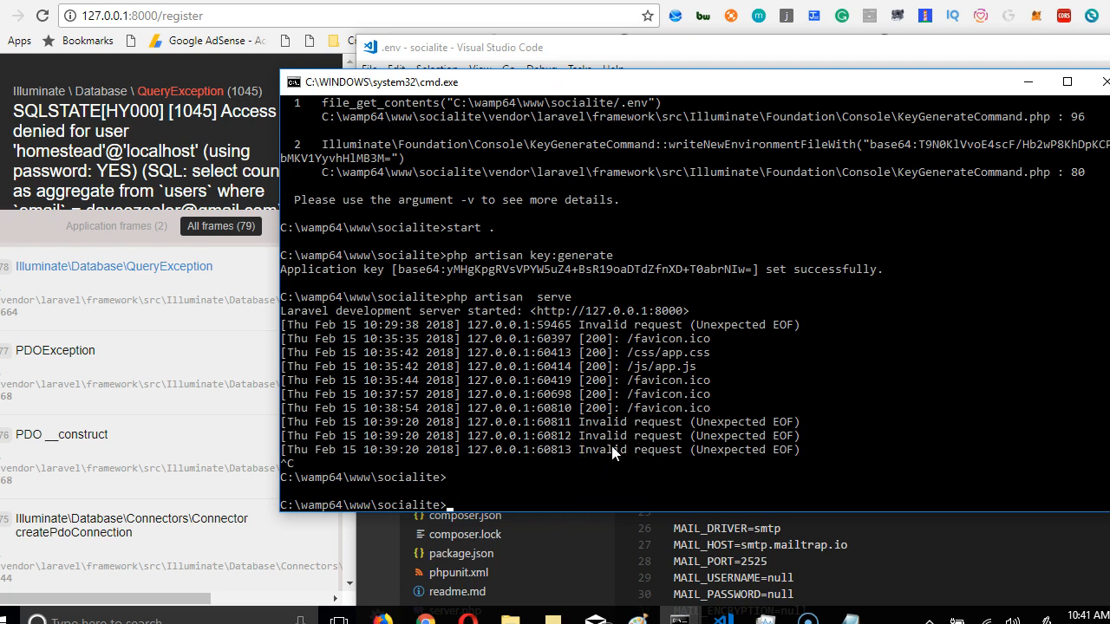
type("php artisan  serve")
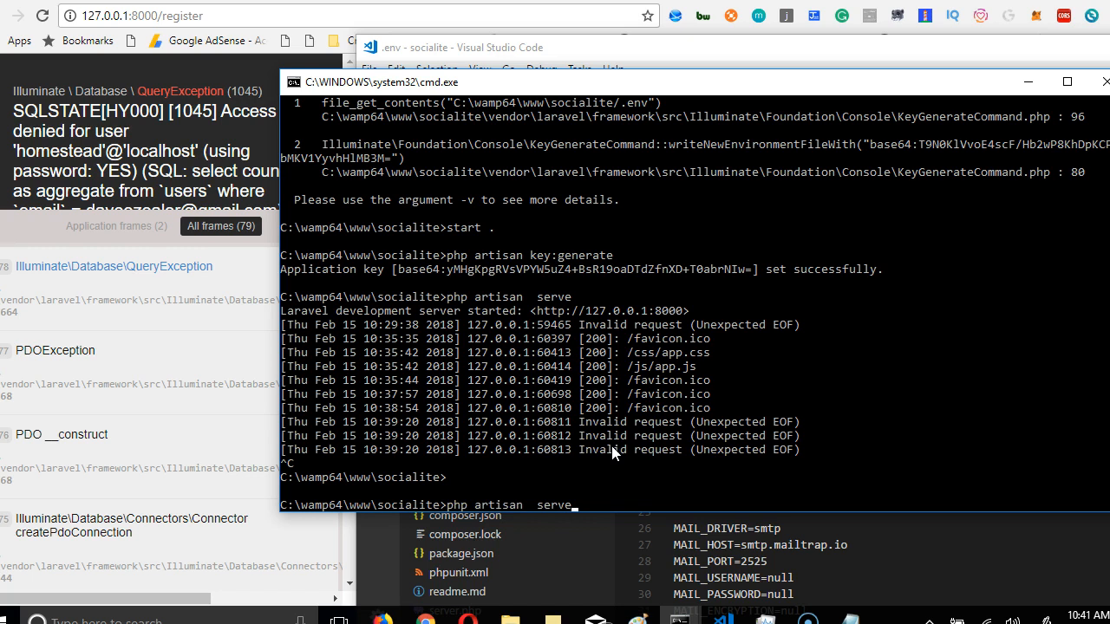
key("enter")
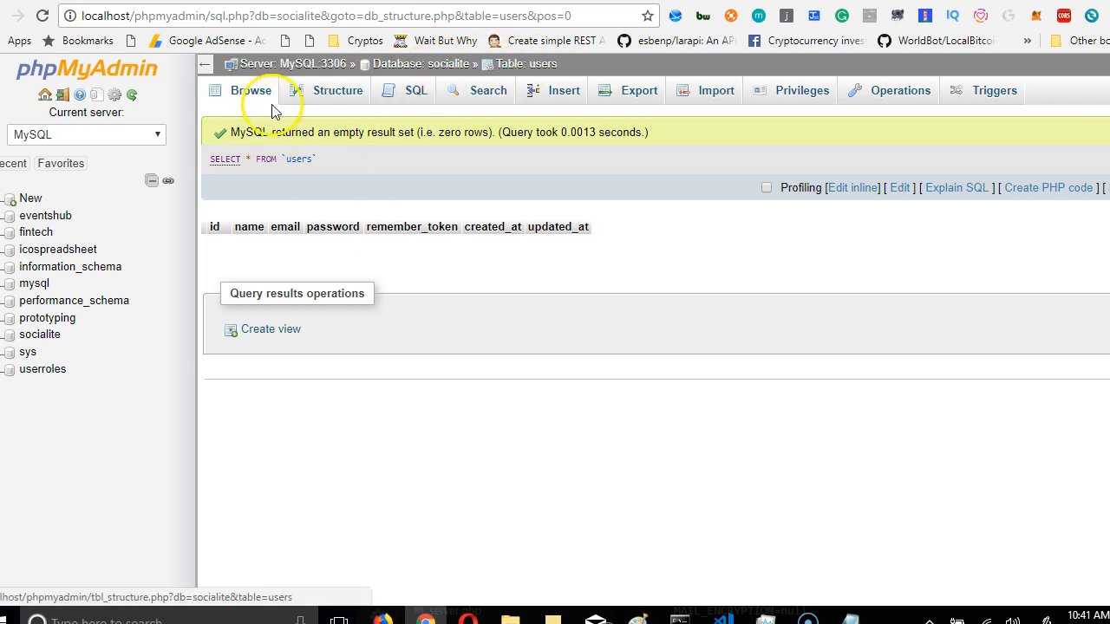
left_click(251, 90)
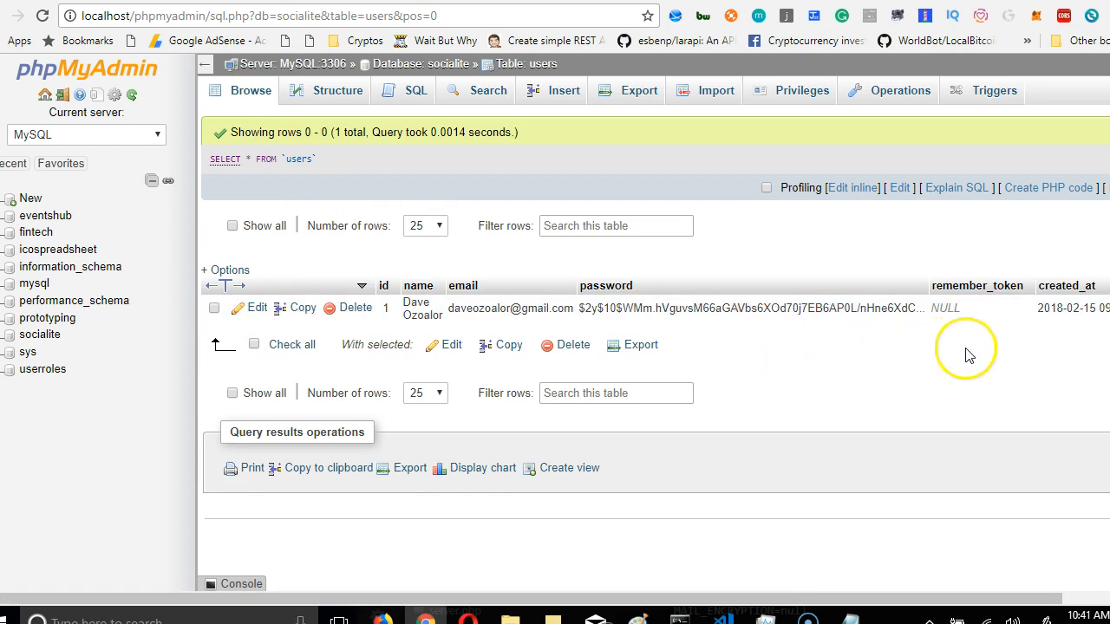
mouse_move(280, 596)
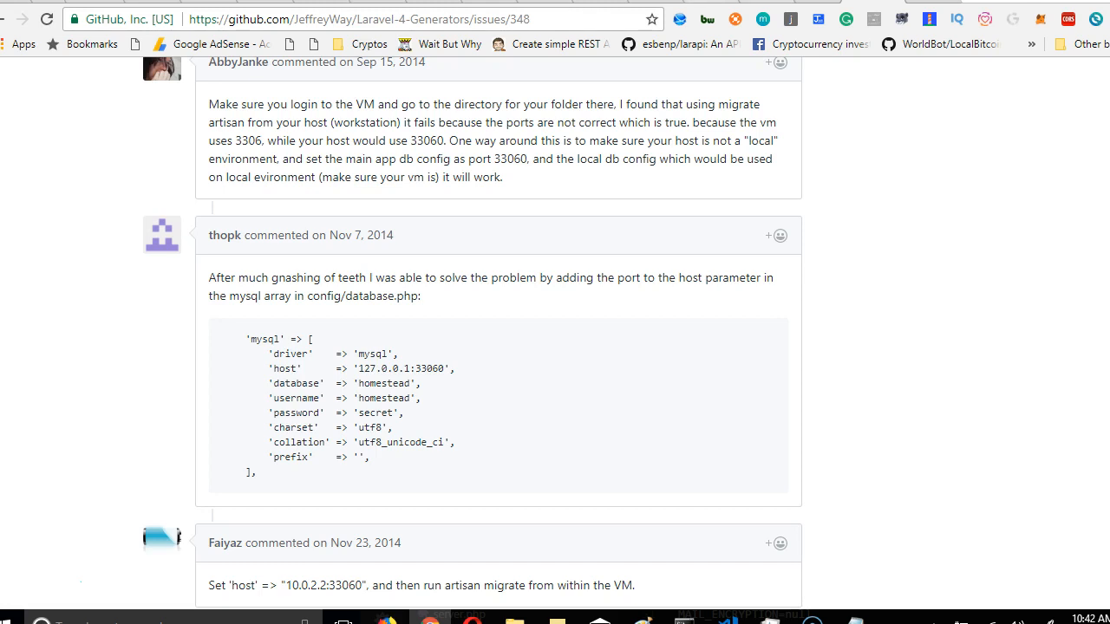
mouse_move(789, 18)
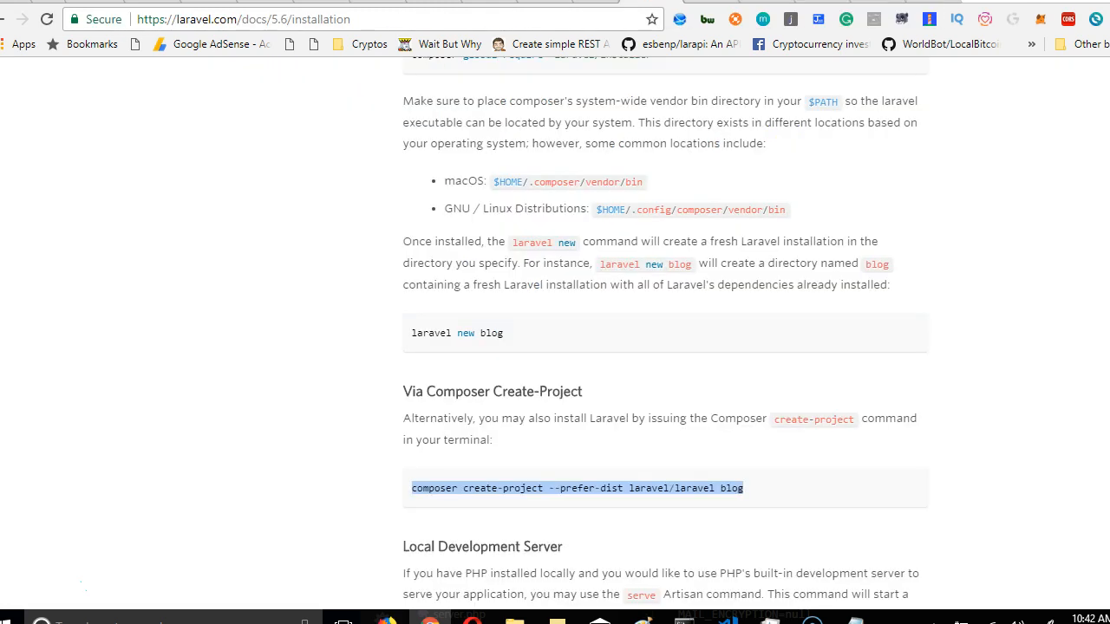
- Copy the 'composer require laravel/socialite' command from the Socialite docs' Installation section
scroll("up", 3)
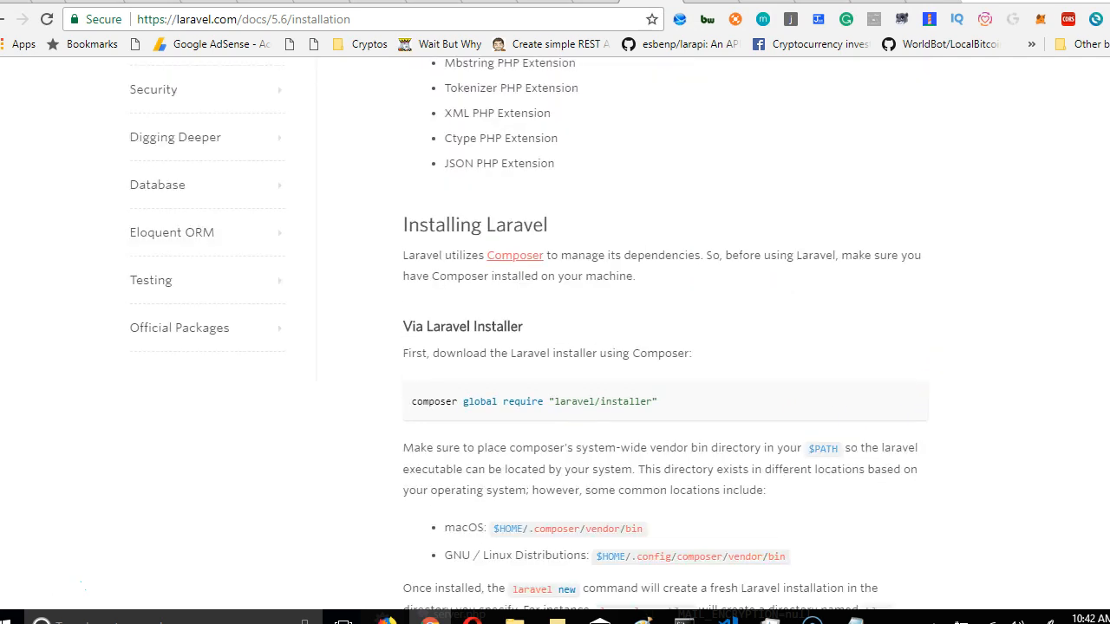
scroll("up", 3)
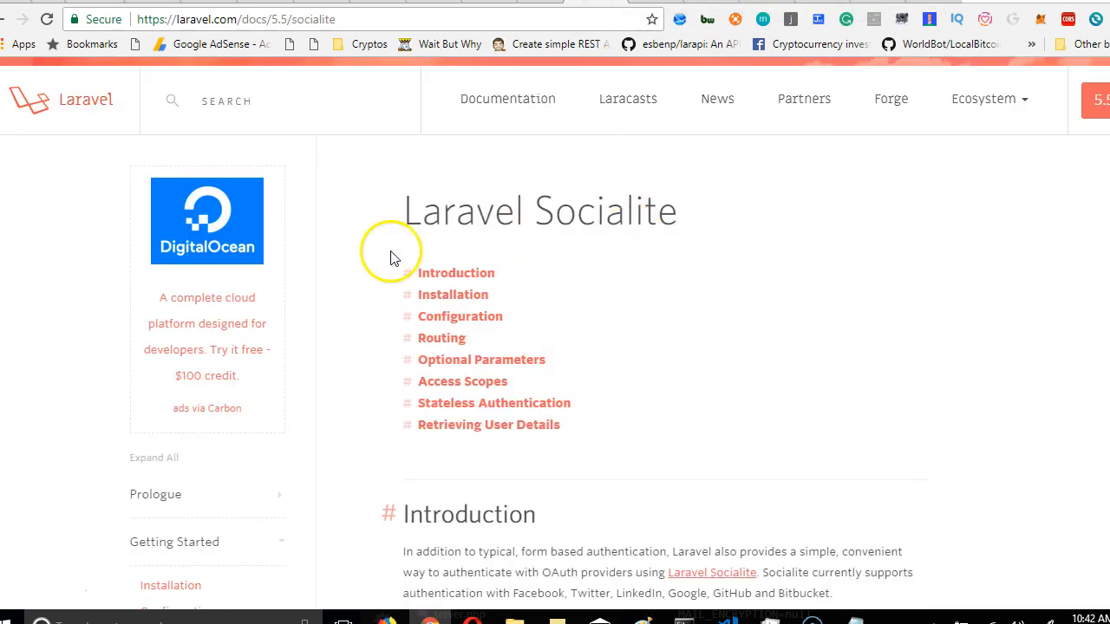
scroll("down", 3)
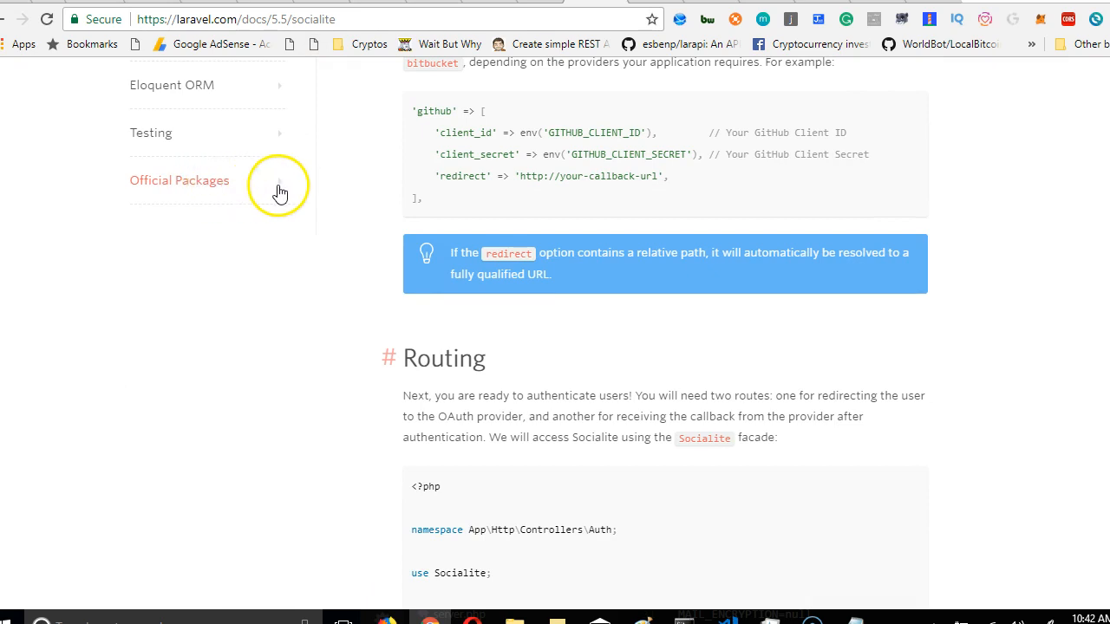
left_click(179, 180)
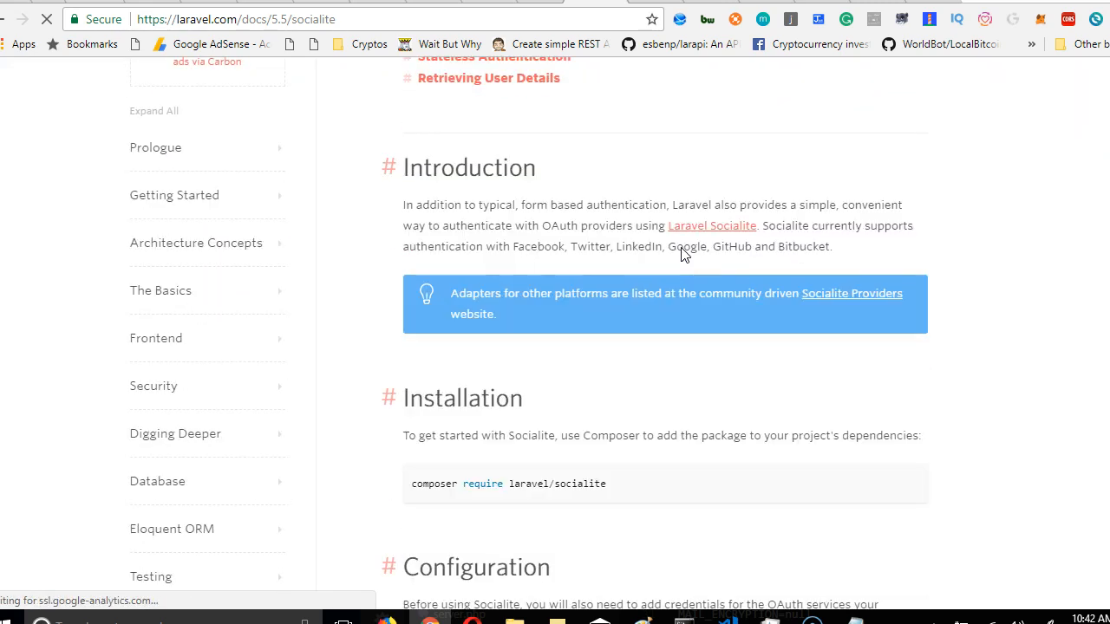
scroll("down", 3)
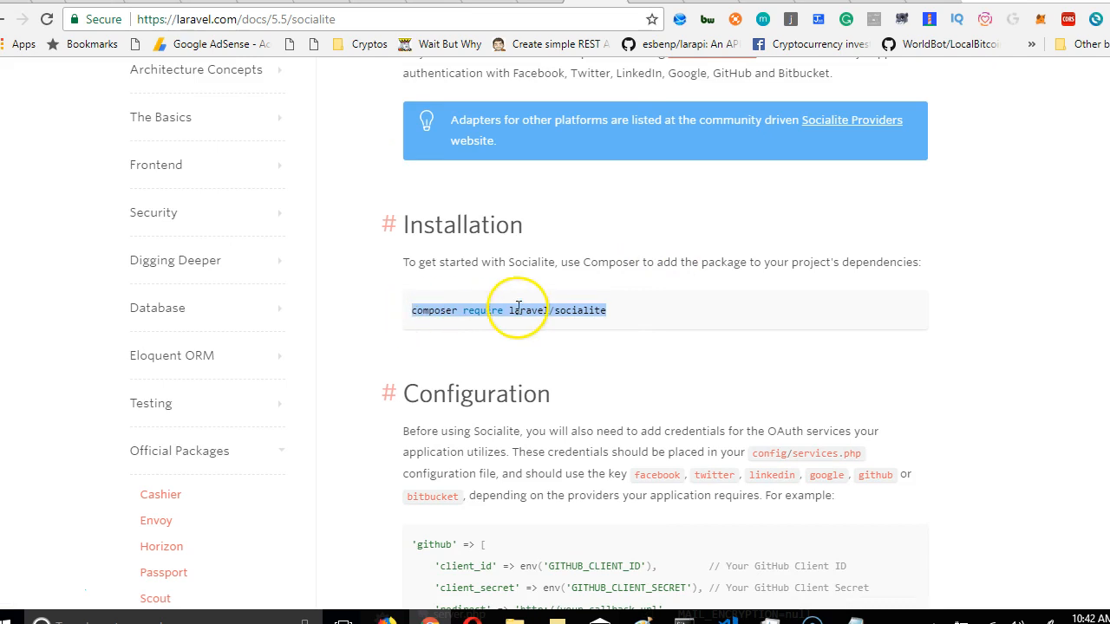
right_click(520, 309)
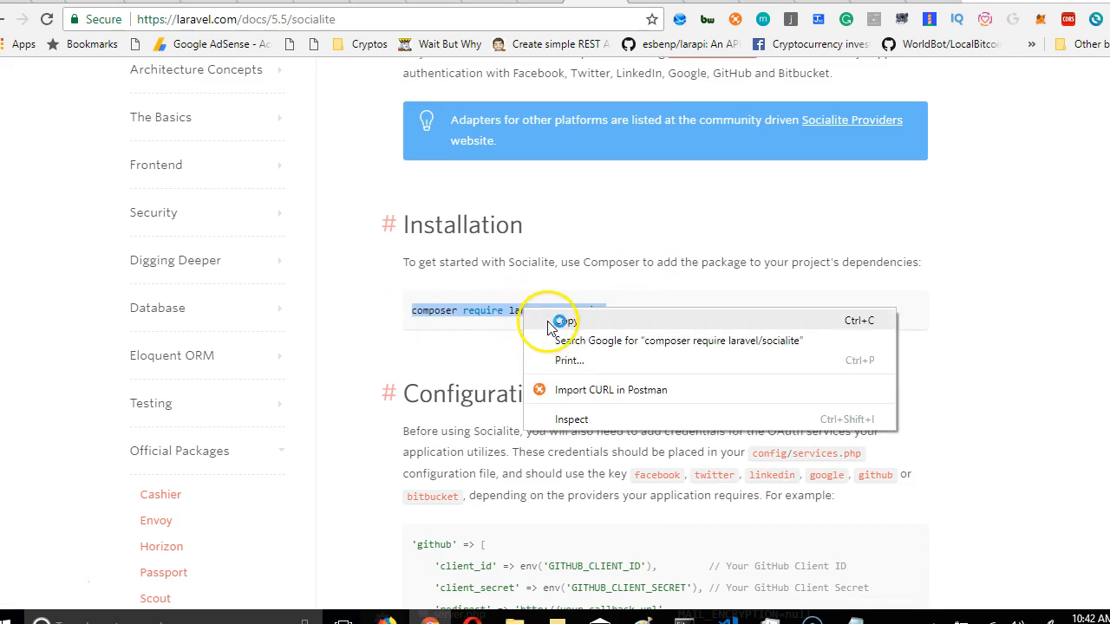
left_click(563, 321)
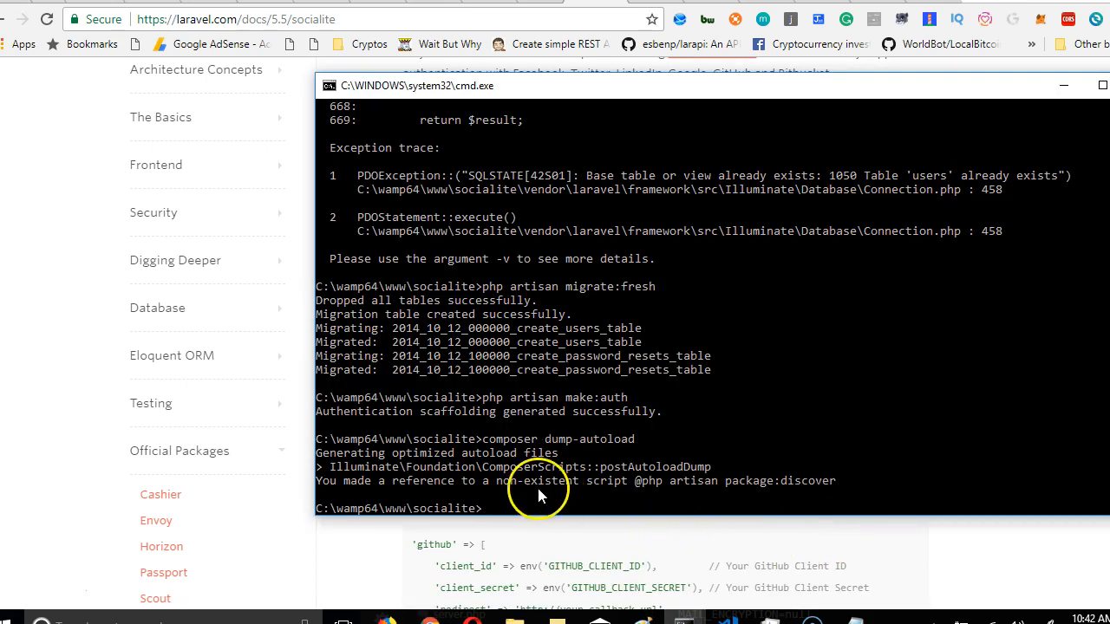
- Run 'composer require laravel/socialite' to install Socialite v3.0.9 and its dependencies
type("composer require laravel/socialite")
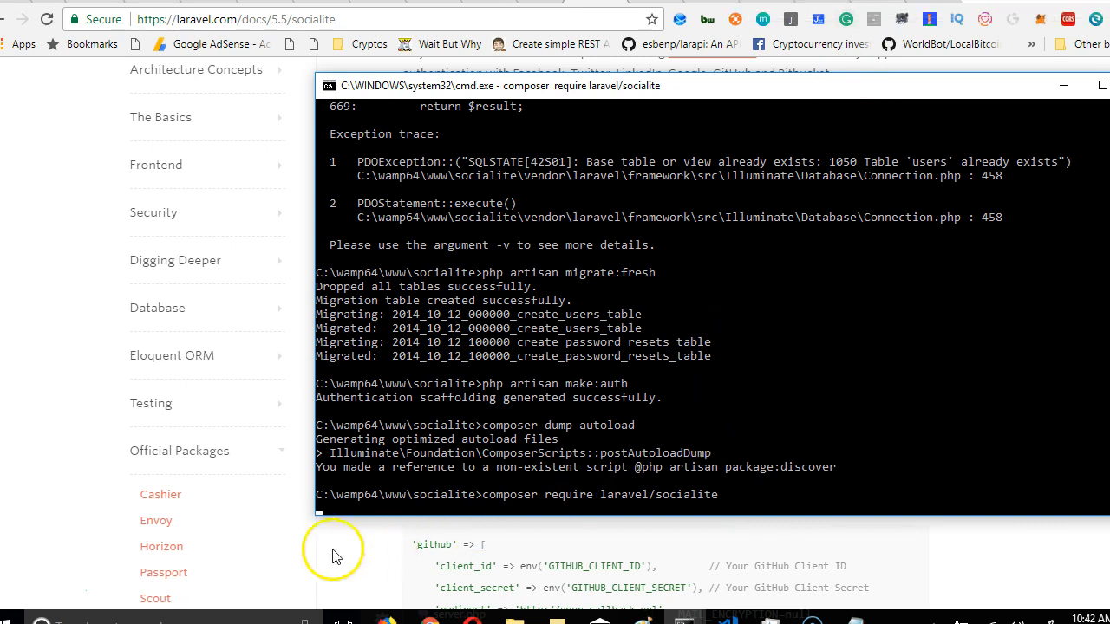
mouse_move(69, 578)
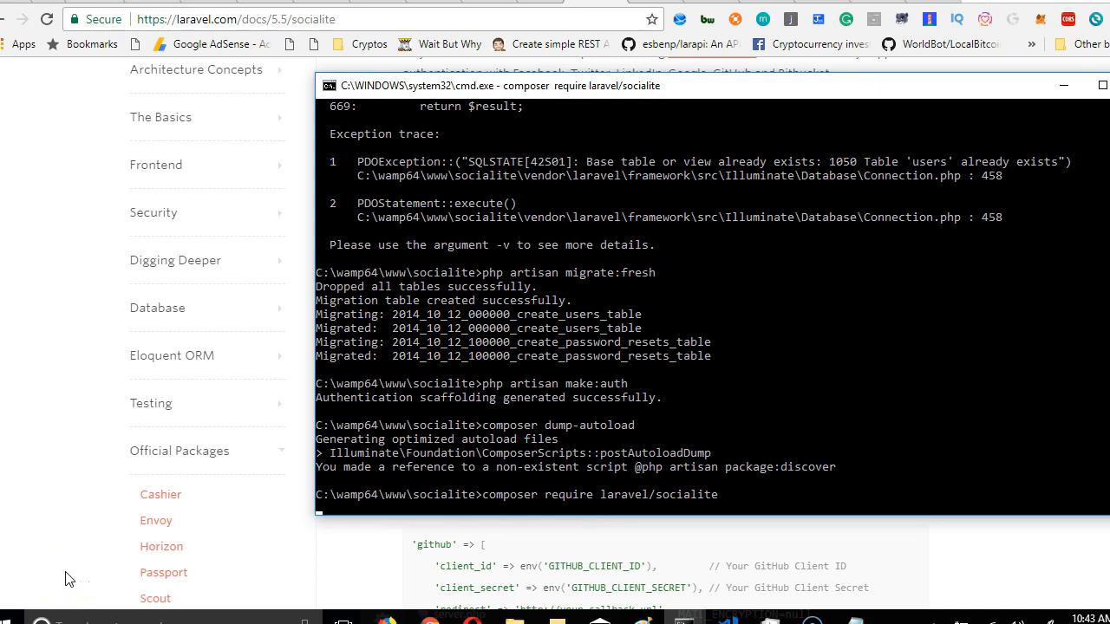
mouse_move(273, 493)
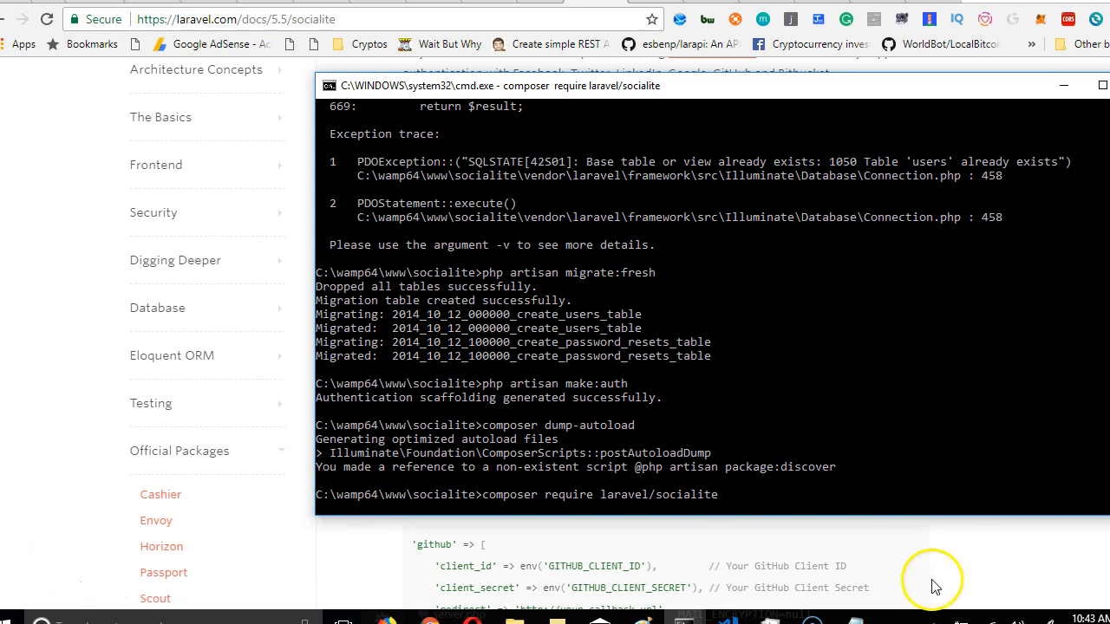
mouse_move(49, 593)
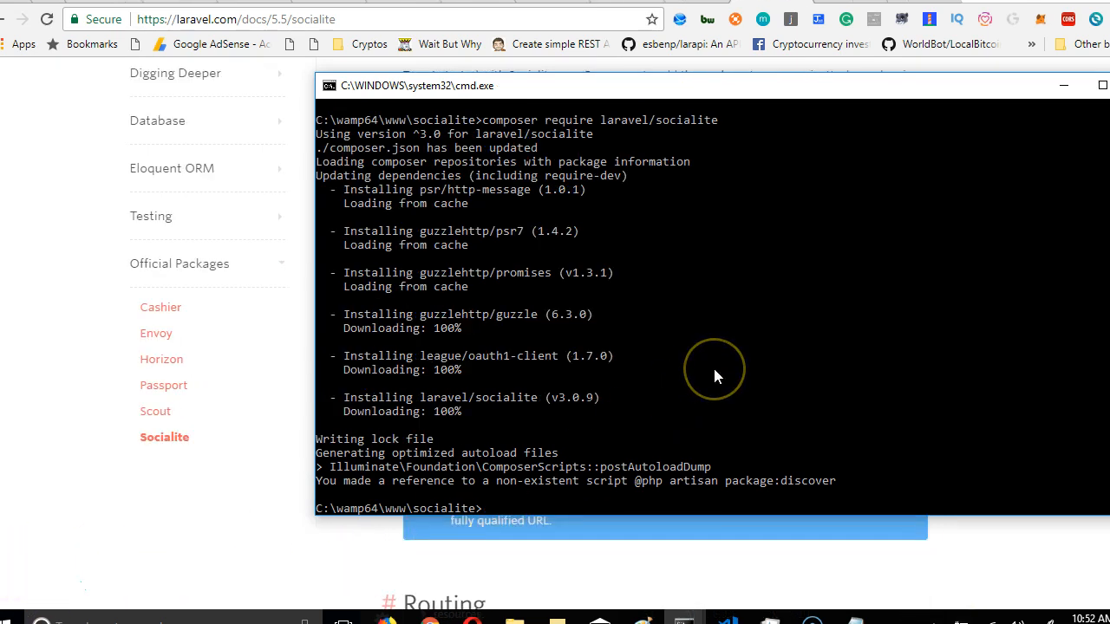
scroll("down", 3)
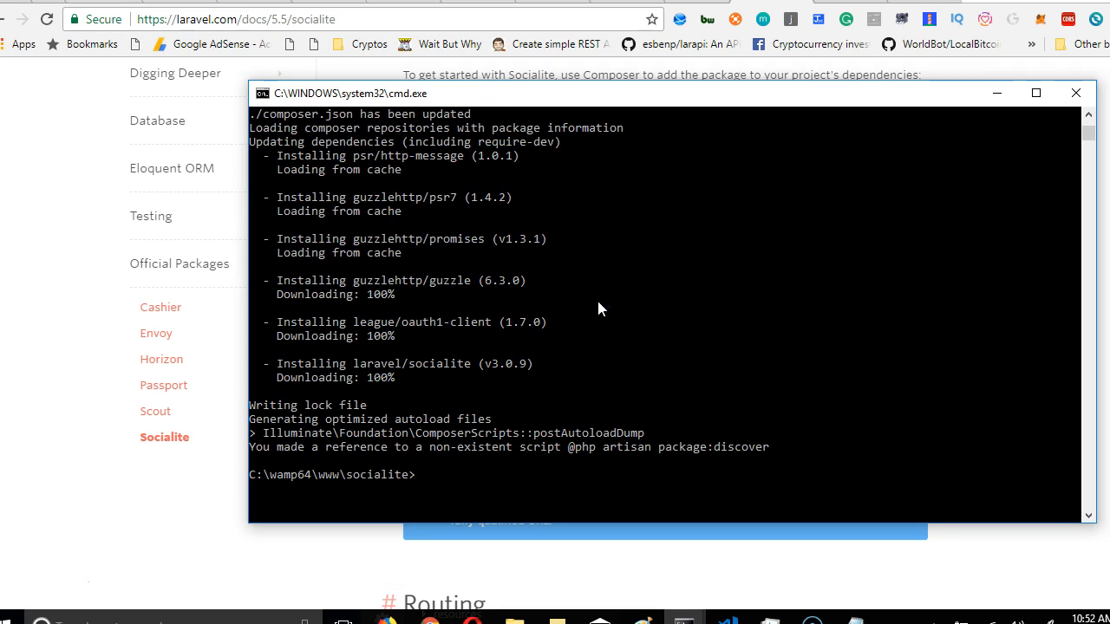
mouse_move(35, 581)
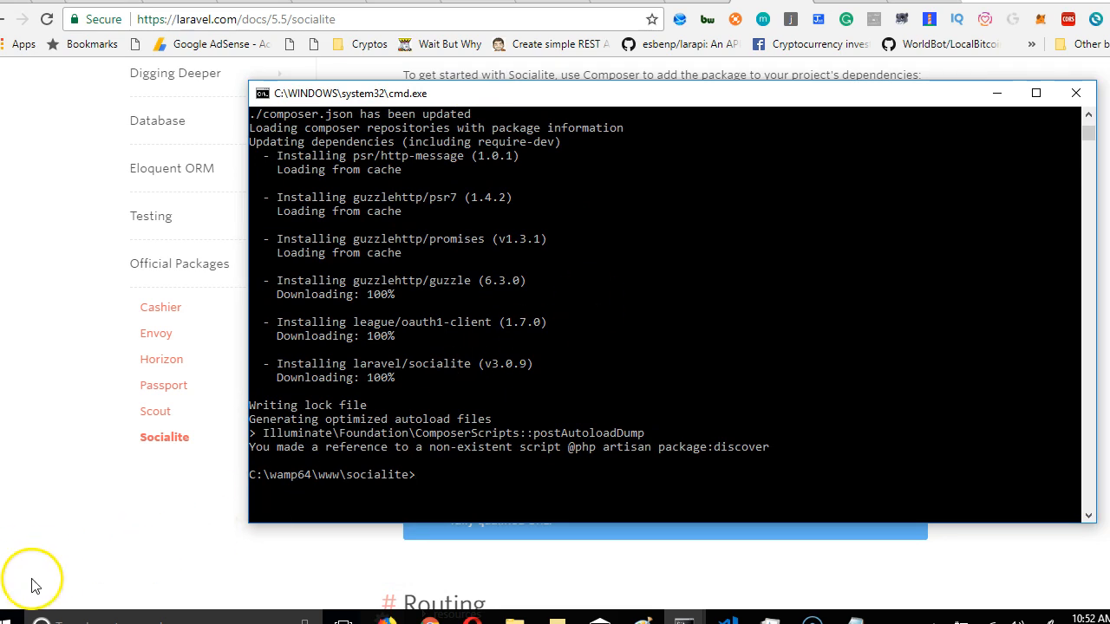